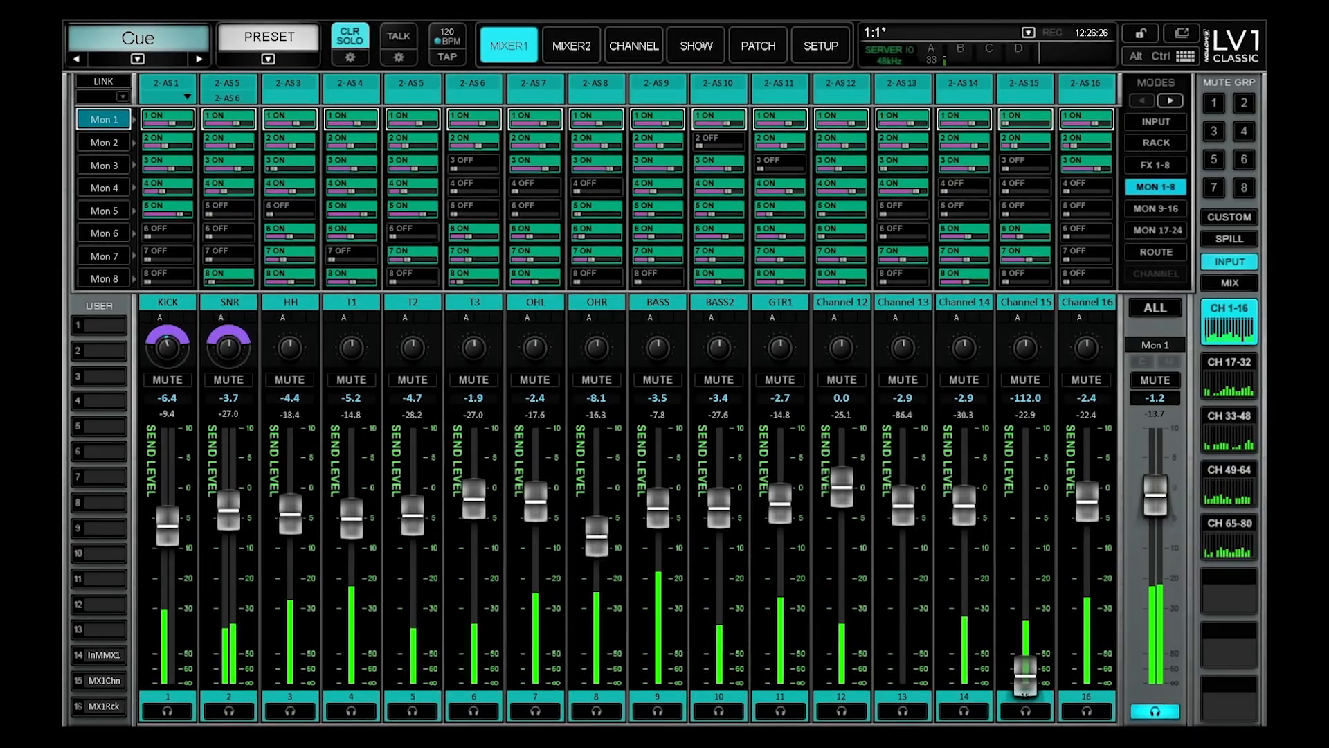
Step: Show the MON 1-16 monitor mixes and open Mon 3's Channel Config menu
{"action": "left_click", "coordinate": [657, 301]}
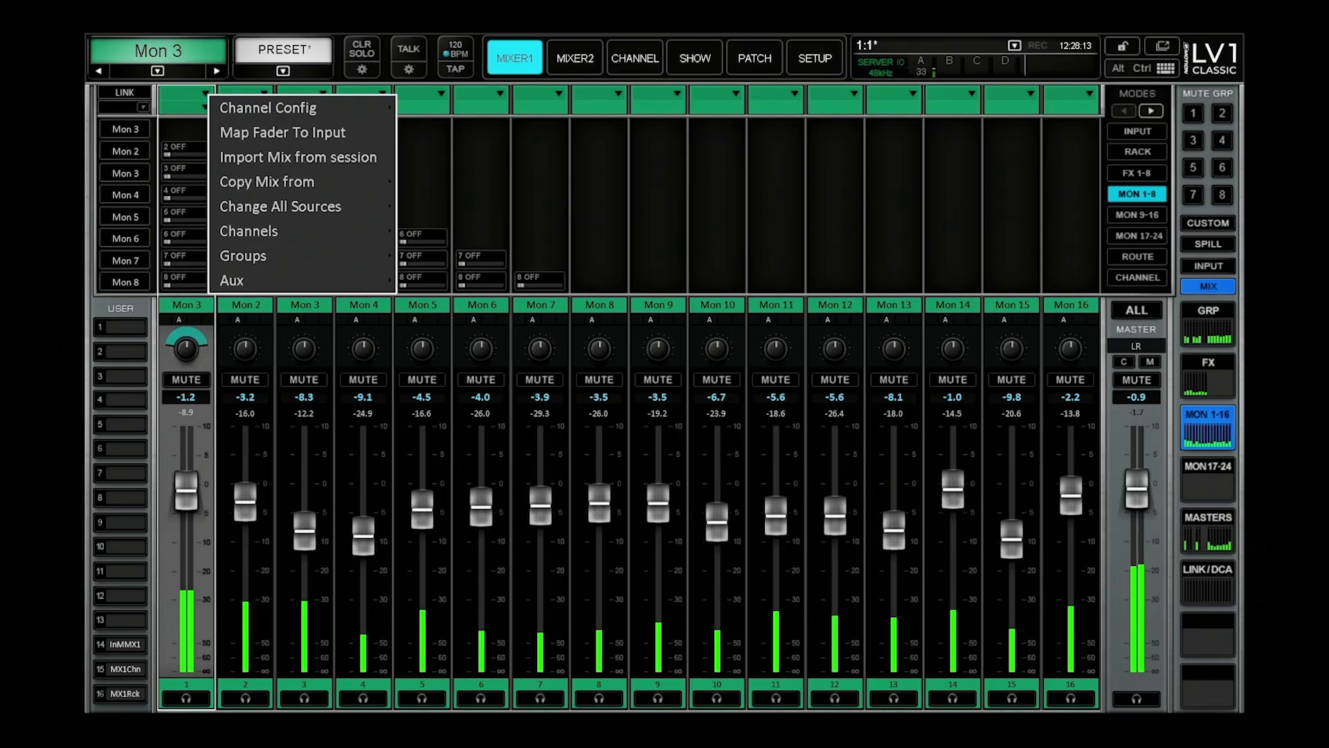
{"action": "left_click", "coordinate": [298, 157]}
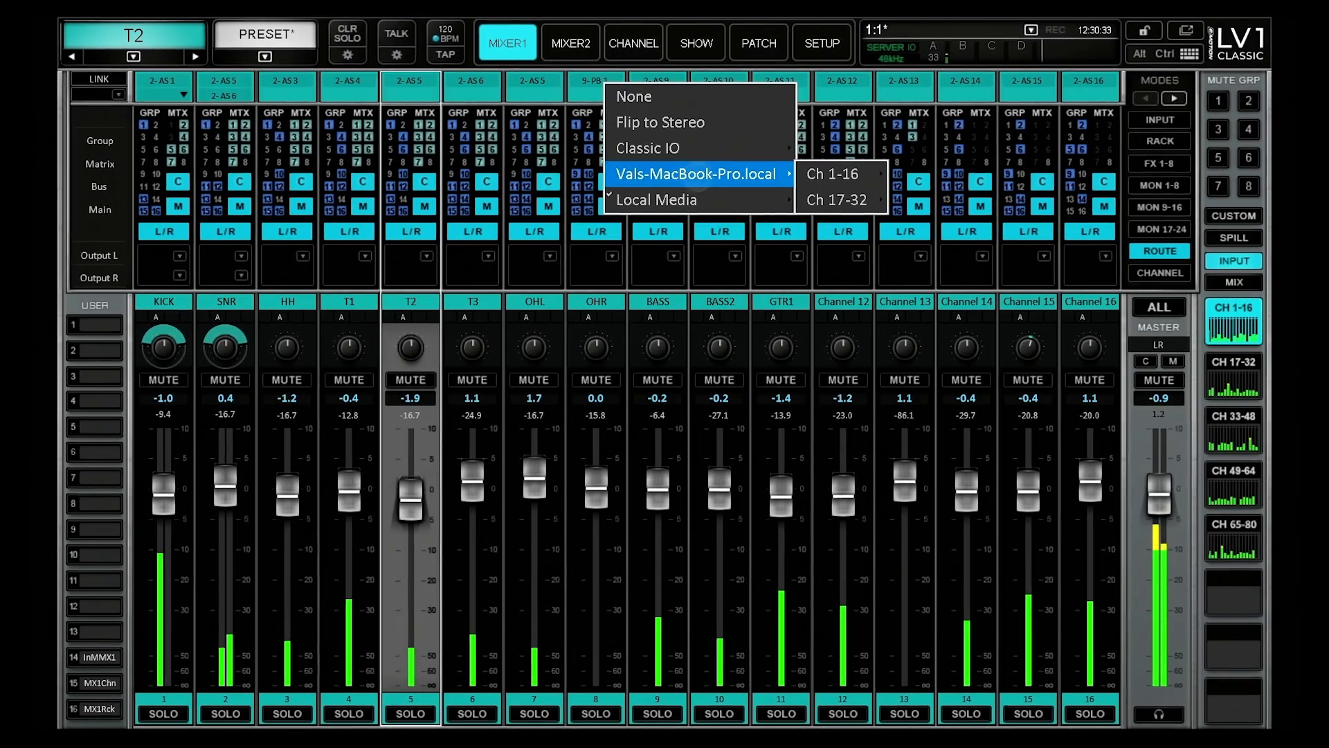
Step: List Digital ASIO 17–32 under Vals-MacBook-Pro.local in T2's Output L menu
{"action": "left_click", "coordinate": [837, 198]}
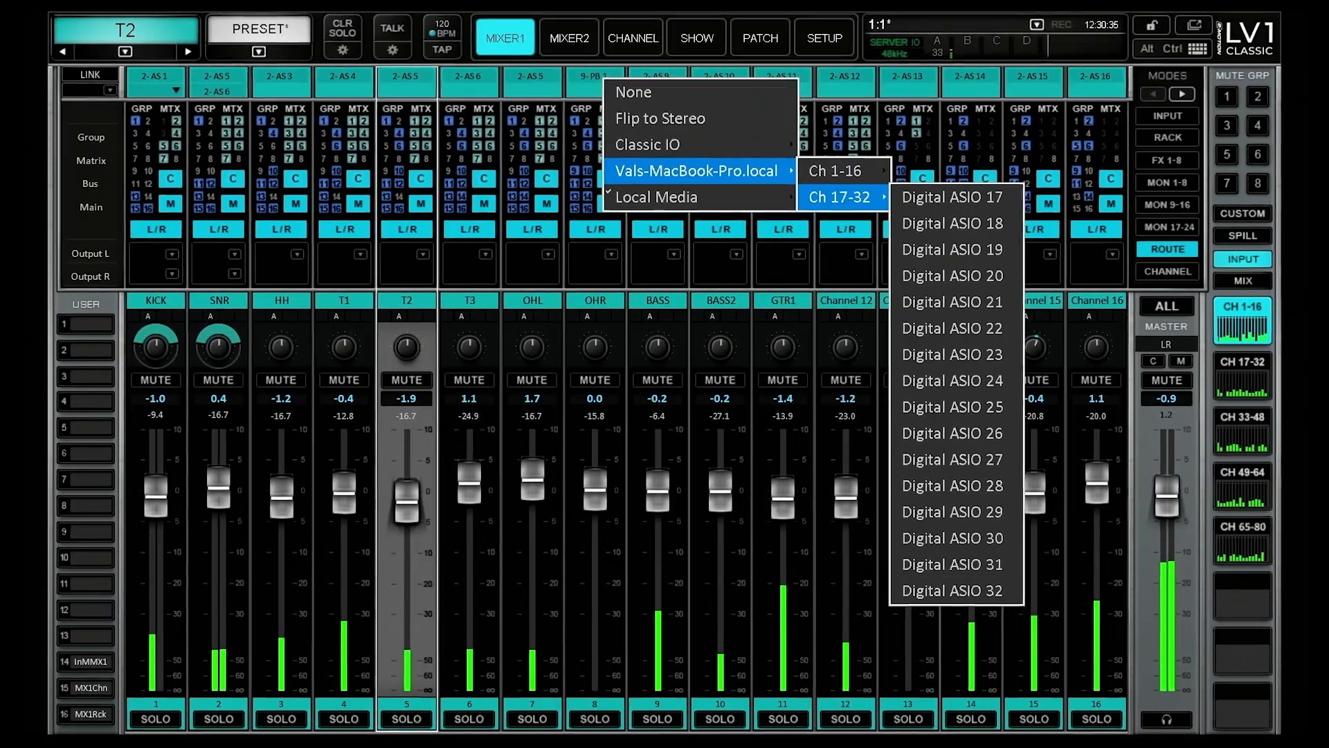